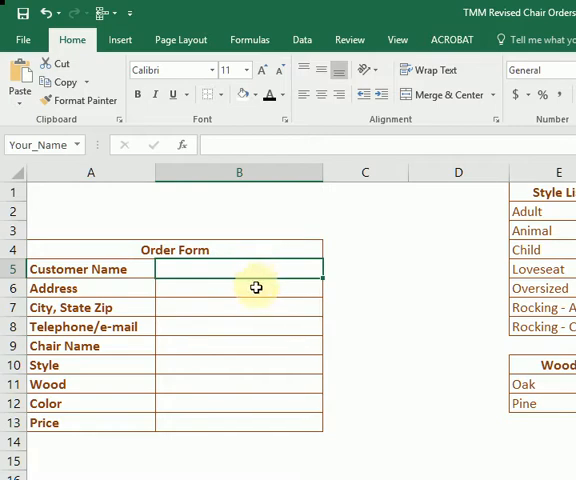
Step: Review the order form entry cells and the Wood and Color list entries beside them
{"action": "left_click", "coordinate": [238, 288]}
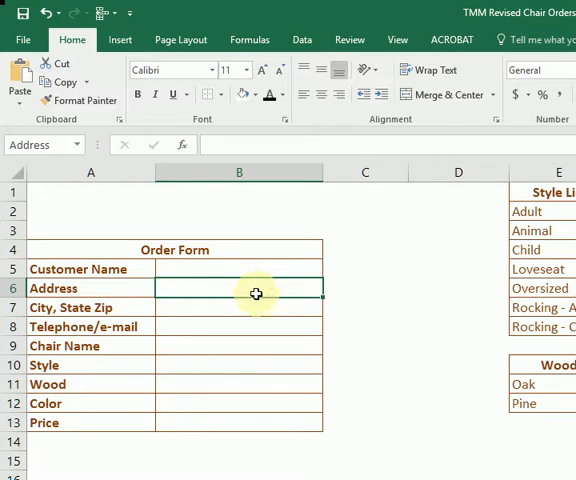
{"action": "left_click", "coordinate": [256, 308]}
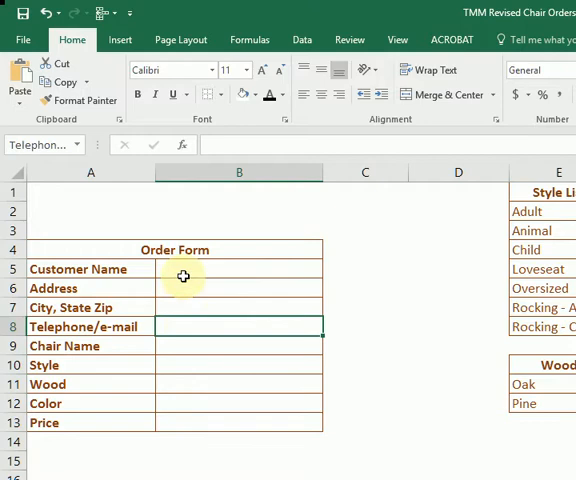
{"action": "mouse_move", "coordinate": [184, 270]}
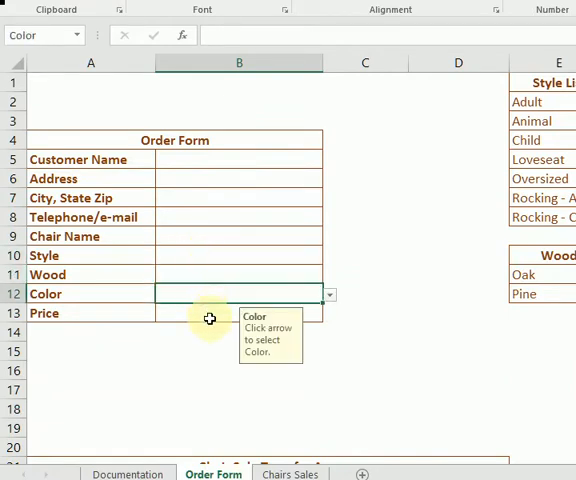
{"action": "scroll", "scroll_direction": "right", "scroll_amount": 3}
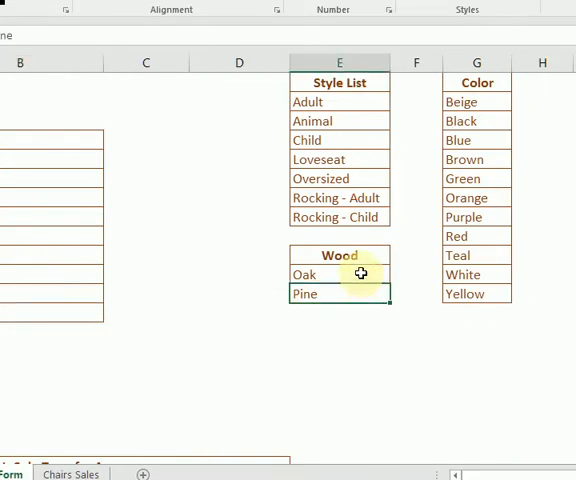
{"action": "left_click", "coordinate": [340, 274]}
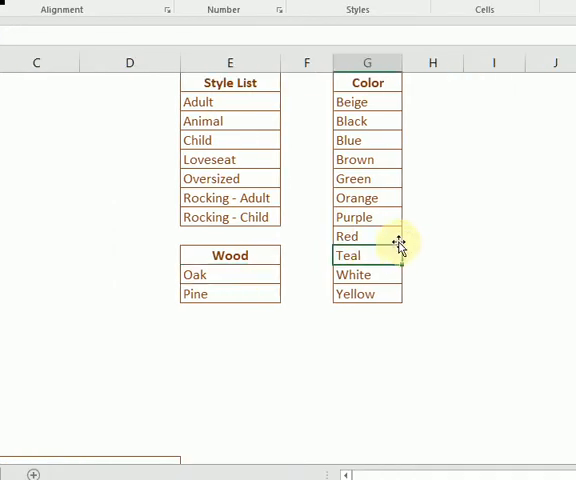
{"action": "left_click", "coordinate": [368, 160]}
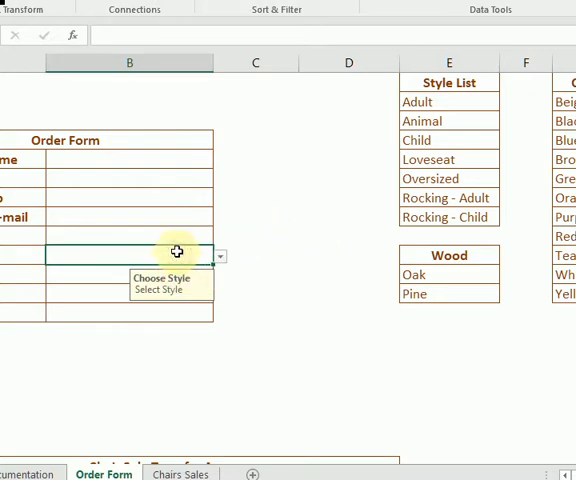
{"action": "mouse_move", "coordinate": [232, 176]}
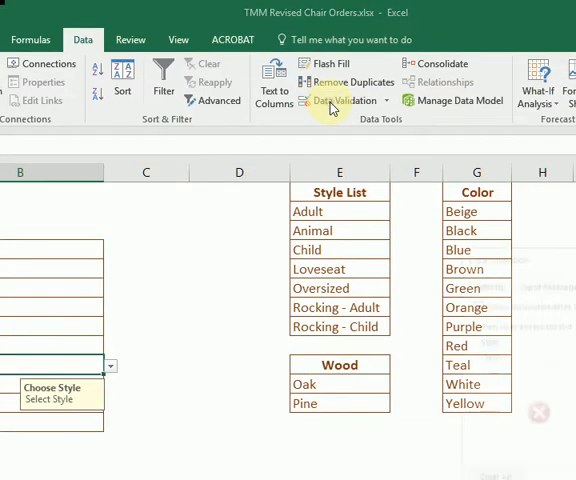
Step: Point the Style cell's list validation source at the Style List entries in column E
{"action": "left_click", "coordinate": [350, 100]}
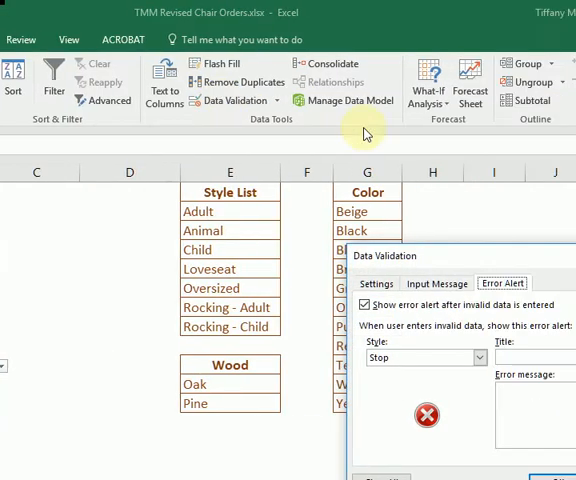
{"action": "left_click", "coordinate": [376, 284]}
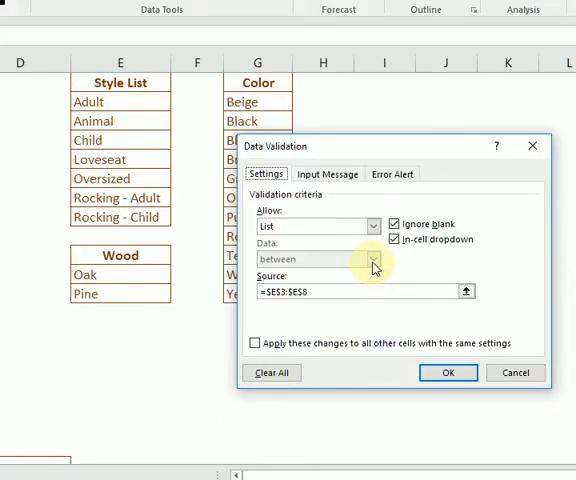
{"action": "left_click", "coordinate": [300, 292]}
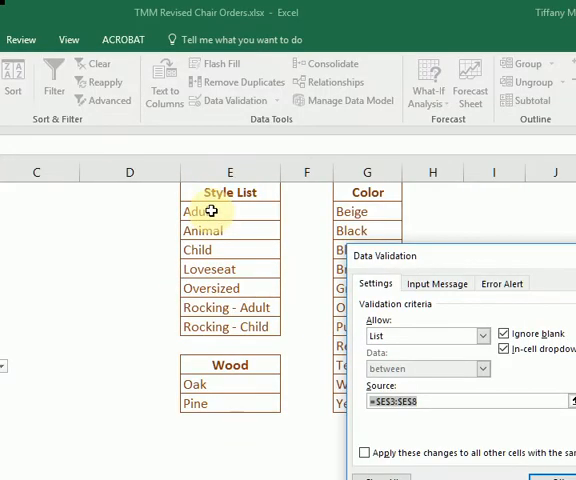
{"action": "left_click_drag", "start_coordinate": [214, 212], "coordinate": [214, 232]}
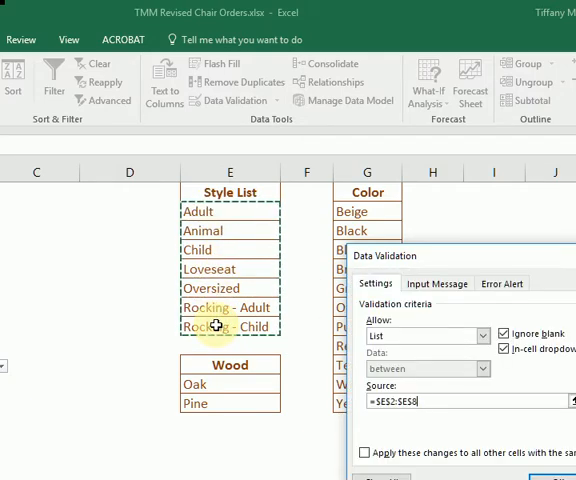
{"action": "mouse_move", "coordinate": [308, 344]}
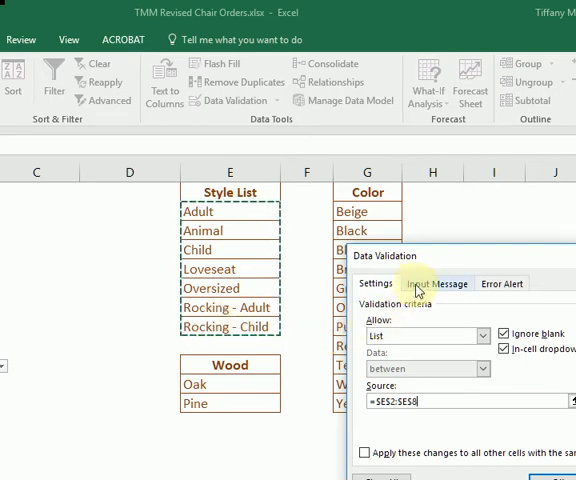
Step: Confirm the Choose Style / Select Style input message and apply the Style validation
{"action": "left_click", "coordinate": [438, 284]}
{"action": "type", "text": "Select Style"}
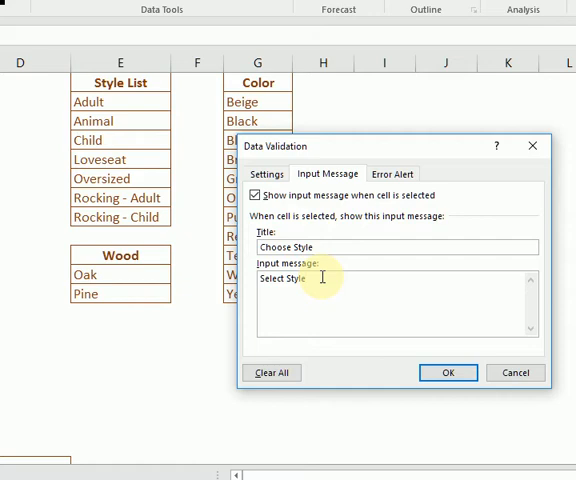
{"action": "left_click", "coordinate": [392, 172]}
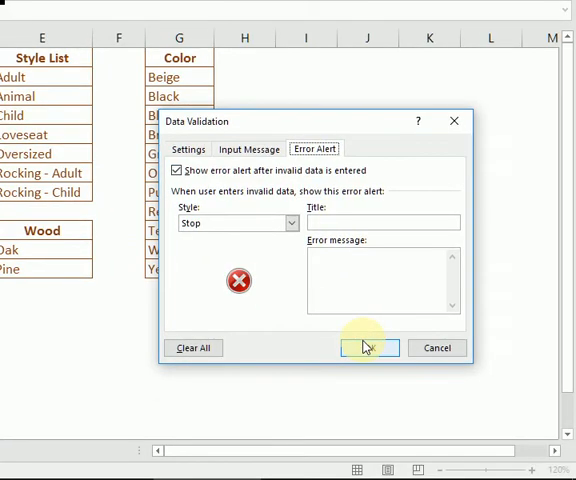
{"action": "left_click", "coordinate": [368, 348]}
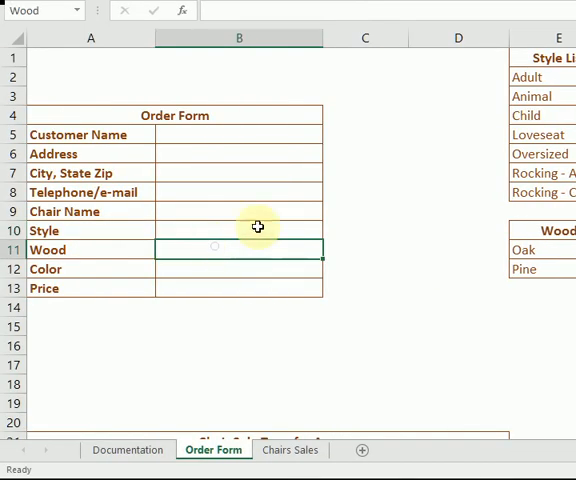
Step: Check that the Style cell shows its prompt and drop-down of style choices
{"action": "left_click", "coordinate": [238, 230]}
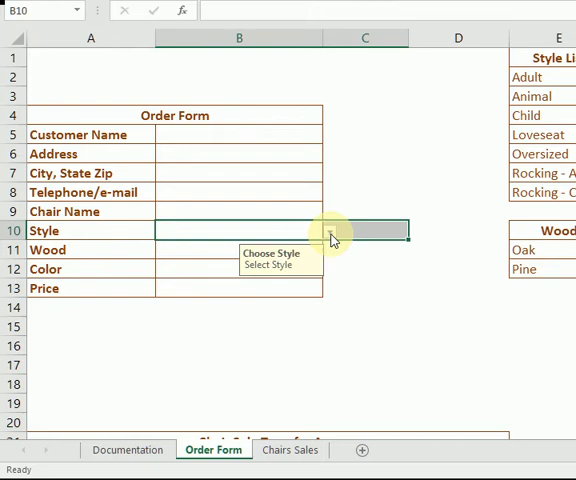
{"action": "left_click", "coordinate": [238, 250]}
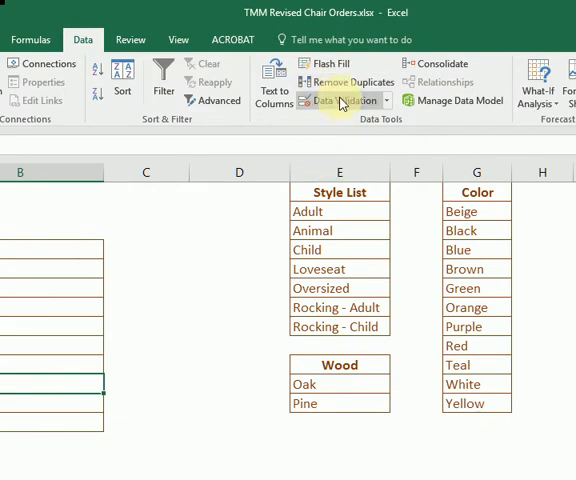
Step: Restrict the Wood cell to a list sourced from the Oak and Pine entries (E11:E12)
{"action": "left_click", "coordinate": [338, 100]}
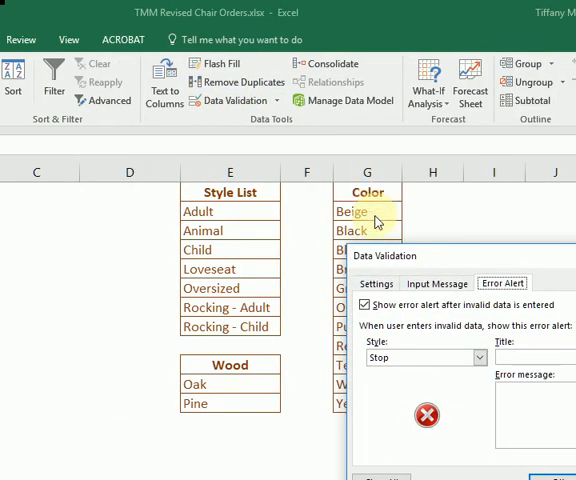
{"action": "left_click", "coordinate": [376, 284]}
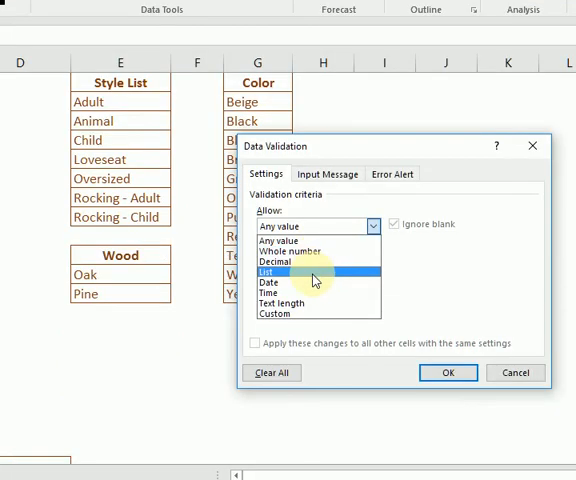
{"action": "left_click", "coordinate": [280, 272]}
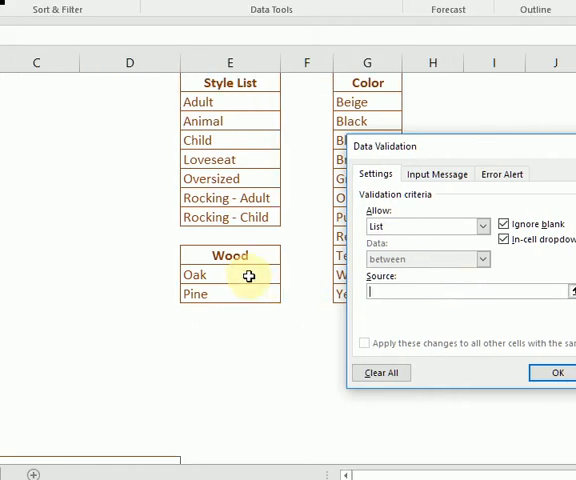
{"action": "left_click_drag", "start_coordinate": [248, 276], "coordinate": [252, 294]}
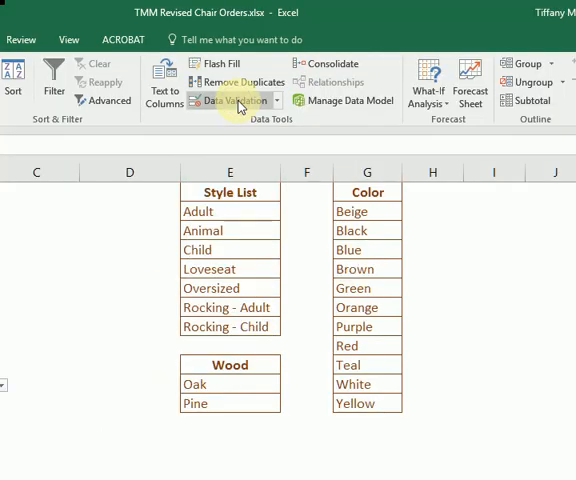
Step: Give the Wood cell an input message titled 'Pick Wood Type' reading 'Which wood?' and apply it
{"action": "left_click", "coordinate": [232, 100]}
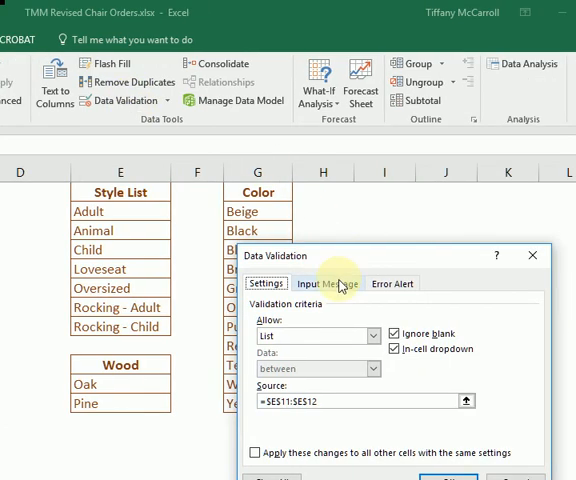
{"action": "left_click", "coordinate": [328, 284]}
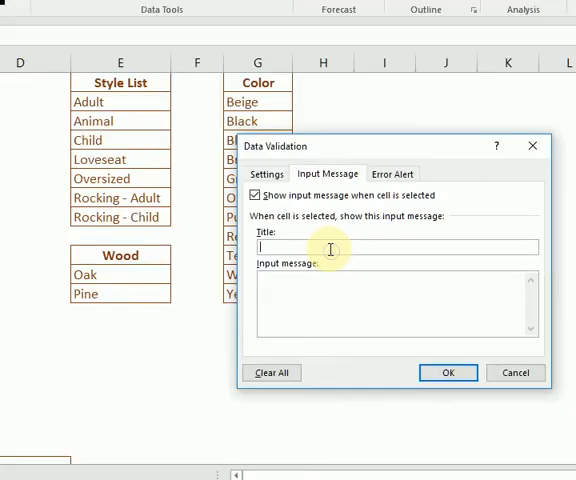
{"action": "type", "text": "Pick Wood"}
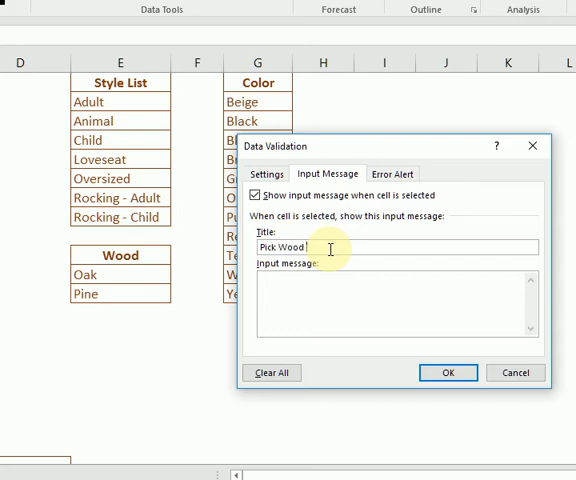
{"action": "type", "text": "Type"}
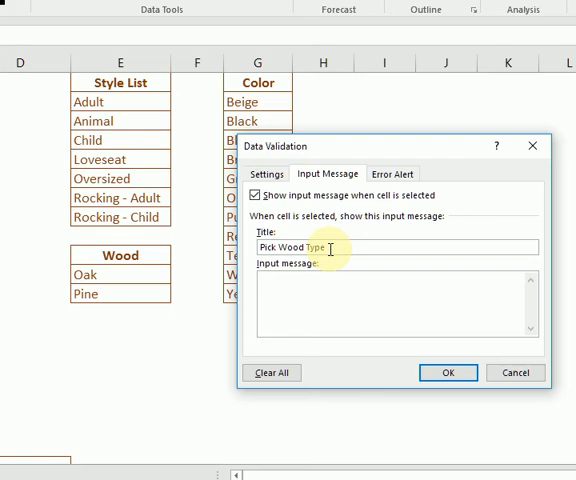
{"action": "type", "text": "Whi"}
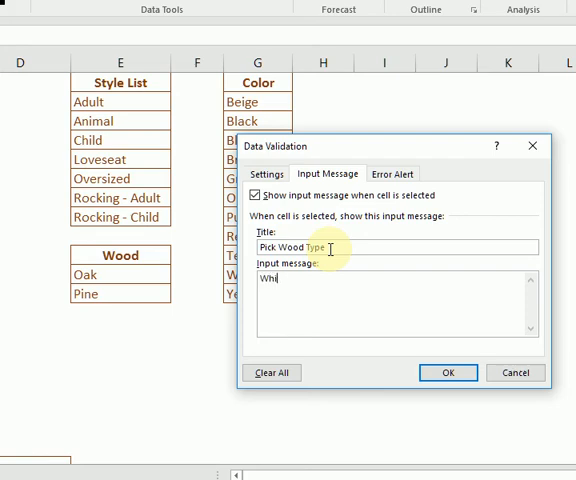
{"action": "type", "text": "Which wood?"}
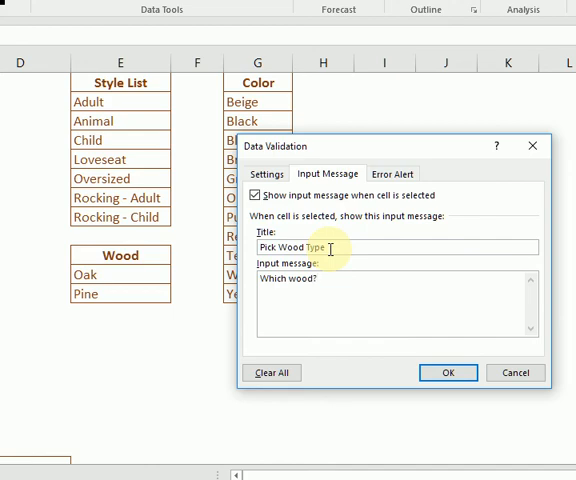
{"action": "left_click", "coordinate": [392, 172]}
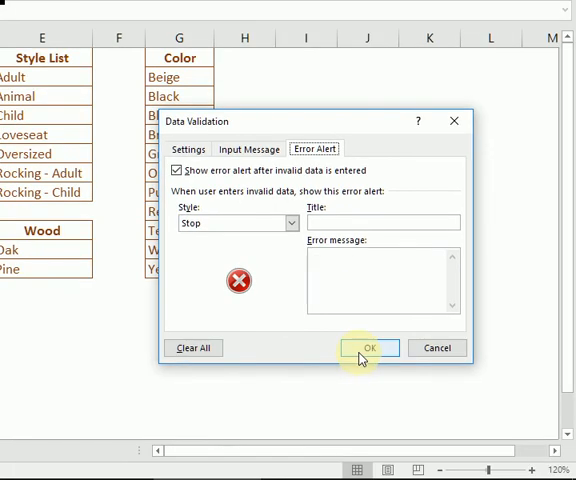
{"action": "left_click", "coordinate": [368, 348]}
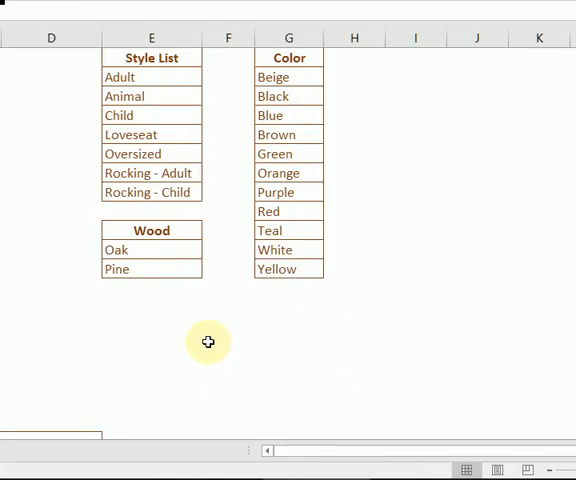
Step: Review the Color cell's list validation criteria sourced from $G$2:$G$12
{"action": "left_click", "coordinate": [136, 450]}
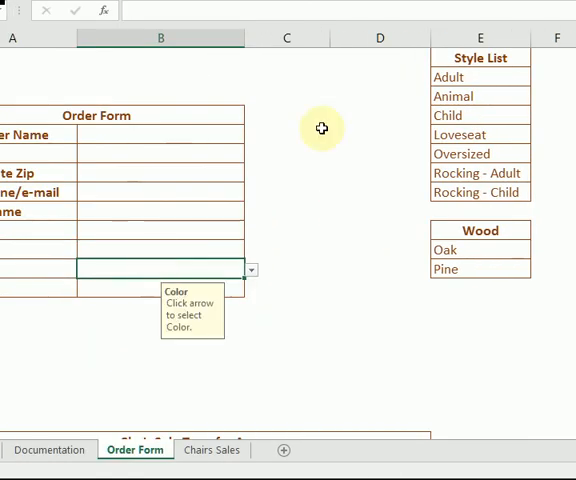
{"action": "left_click", "coordinate": [114, 40]}
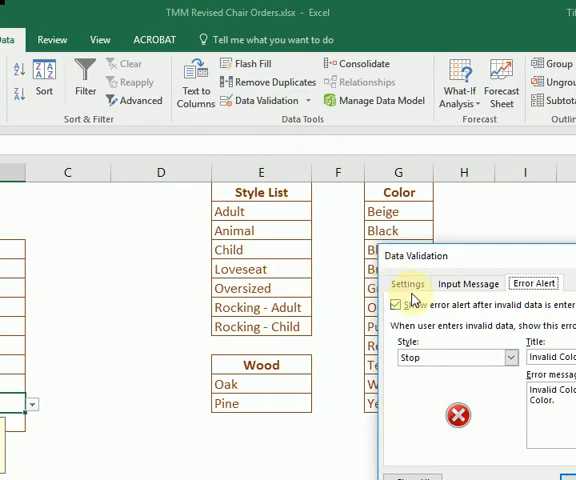
{"action": "left_click", "coordinate": [408, 284]}
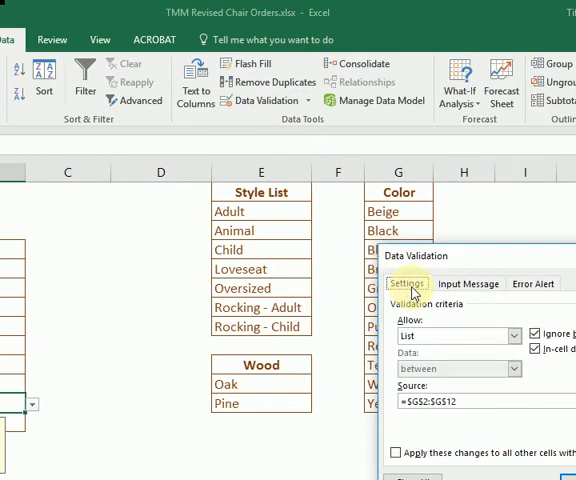